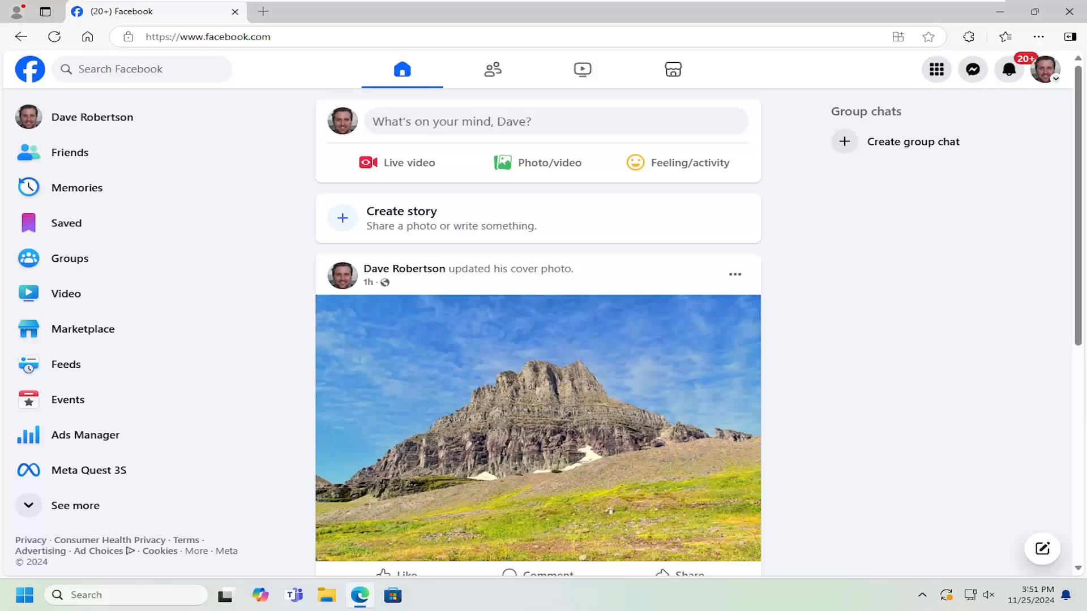
mouse_move(481, 219)
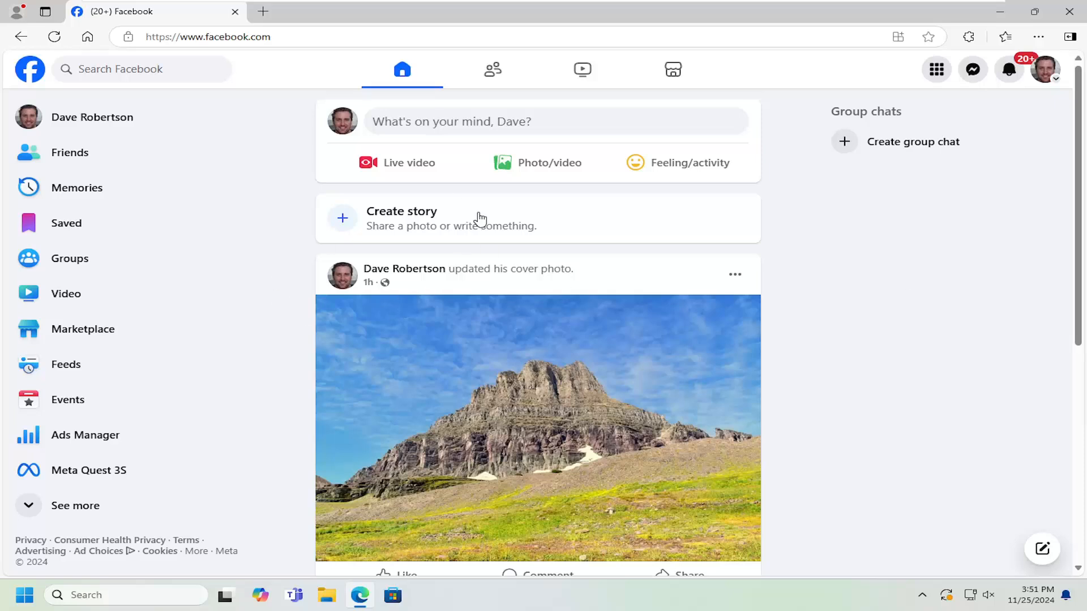
mouse_move(774, 280)
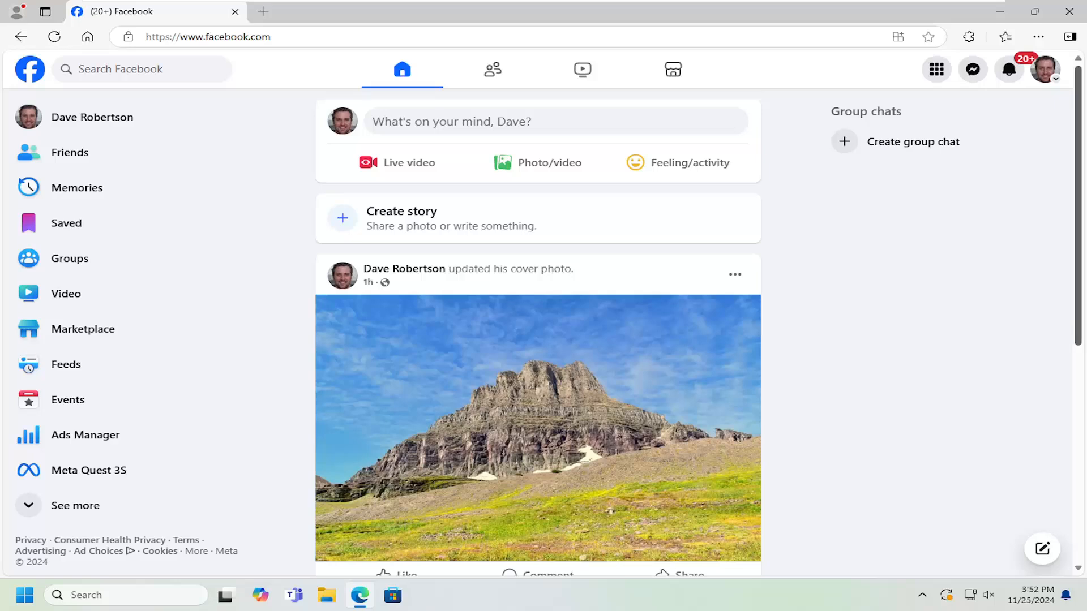
mouse_move(1000, 107)
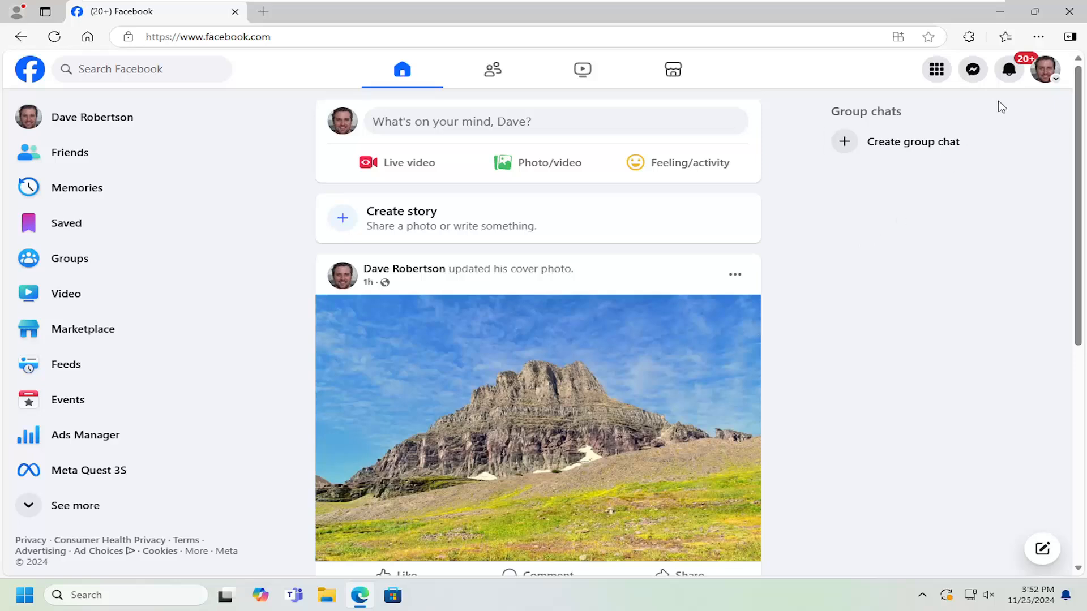
mouse_move(1045, 69)
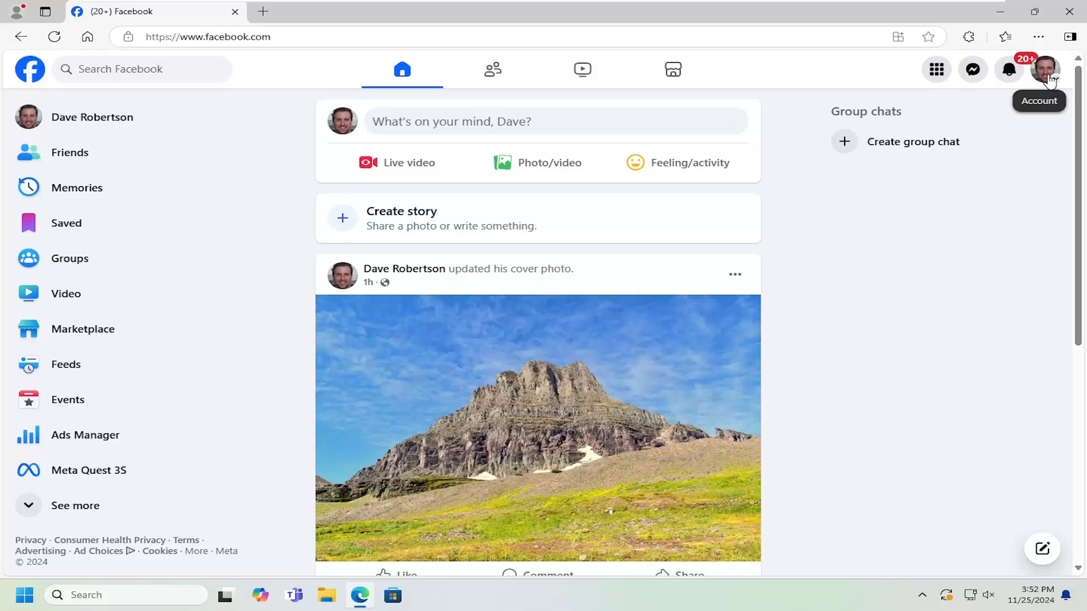
- Open the Settings & privacy submenu from the account menu under the profile picture
left_click(1045, 69)
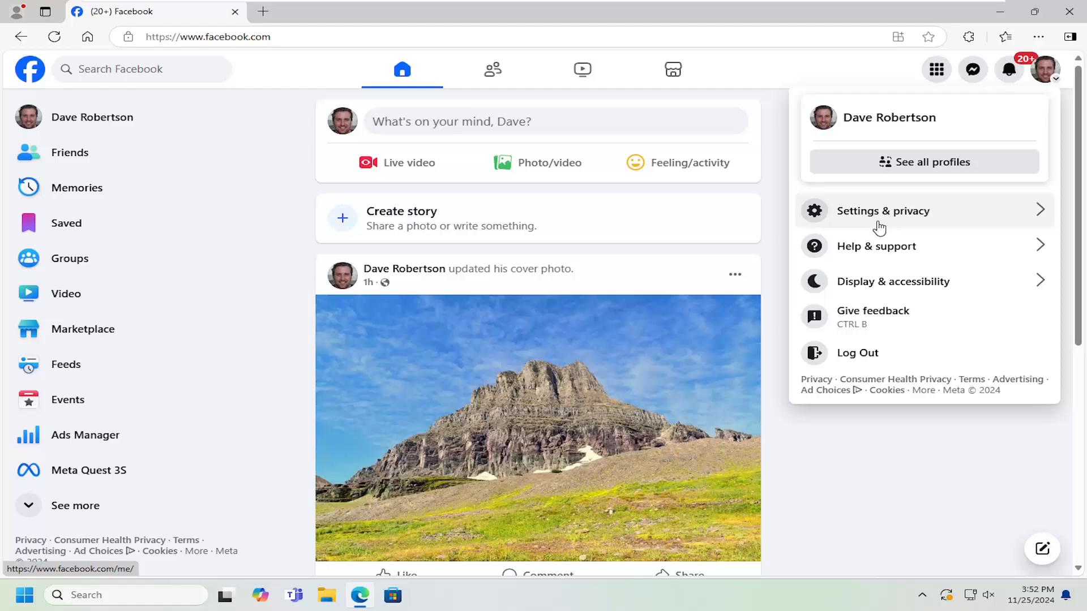
left_click(884, 210)
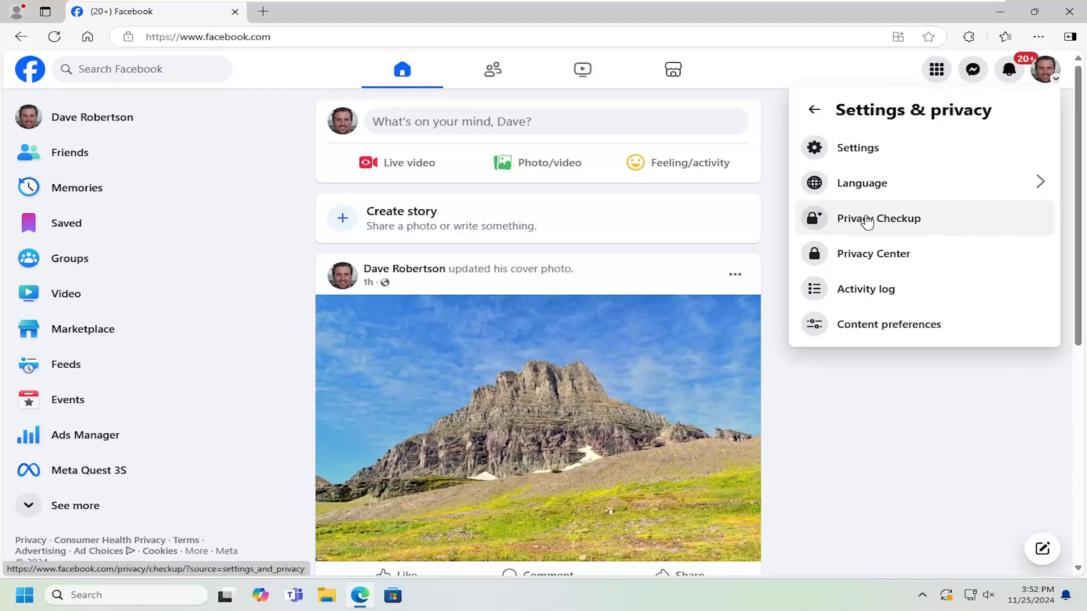
mouse_move(858, 148)
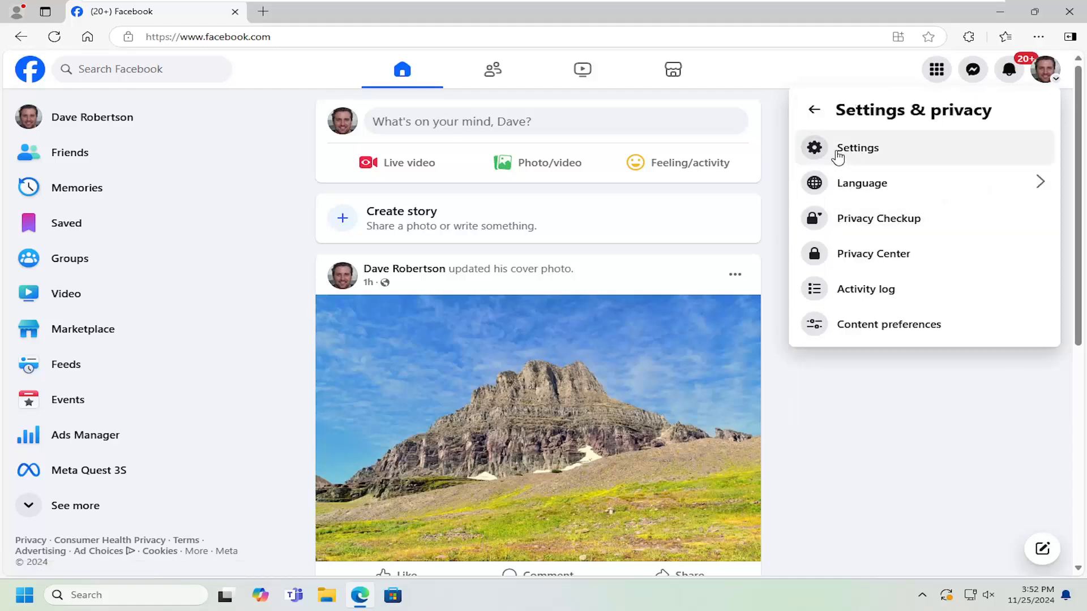
- Go to Settings and open Dark mode under Preferences, currently set to Off
left_click(856, 148)
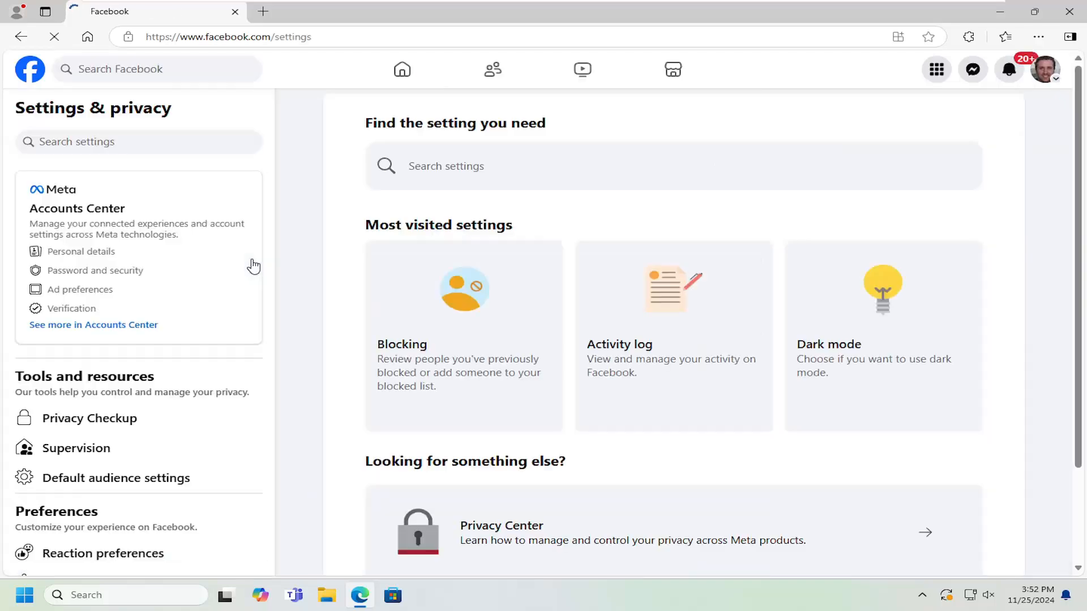
scroll("down", 3)
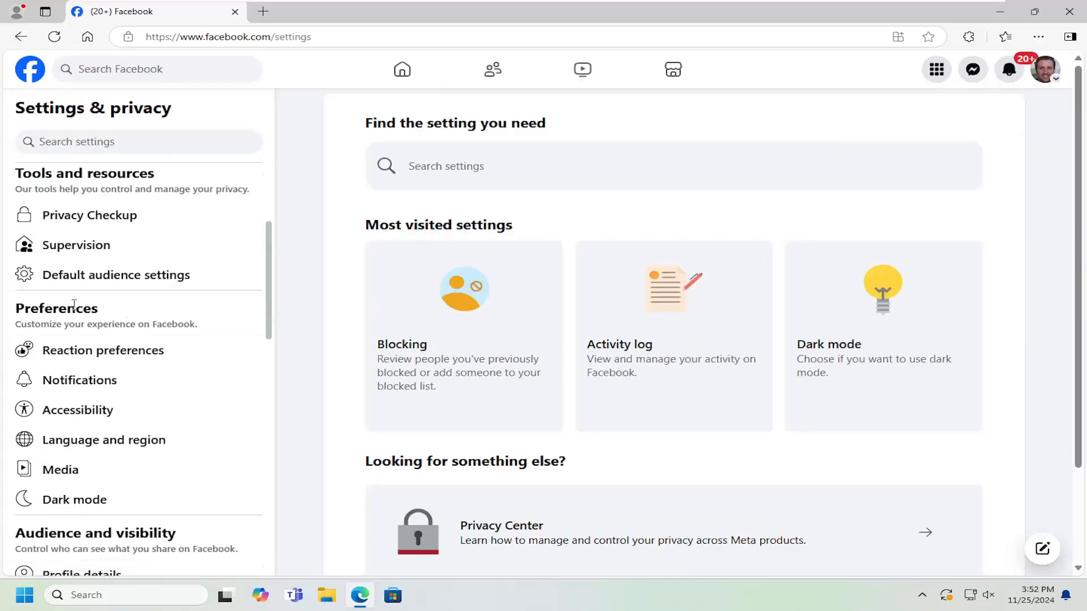
mouse_move(74, 499)
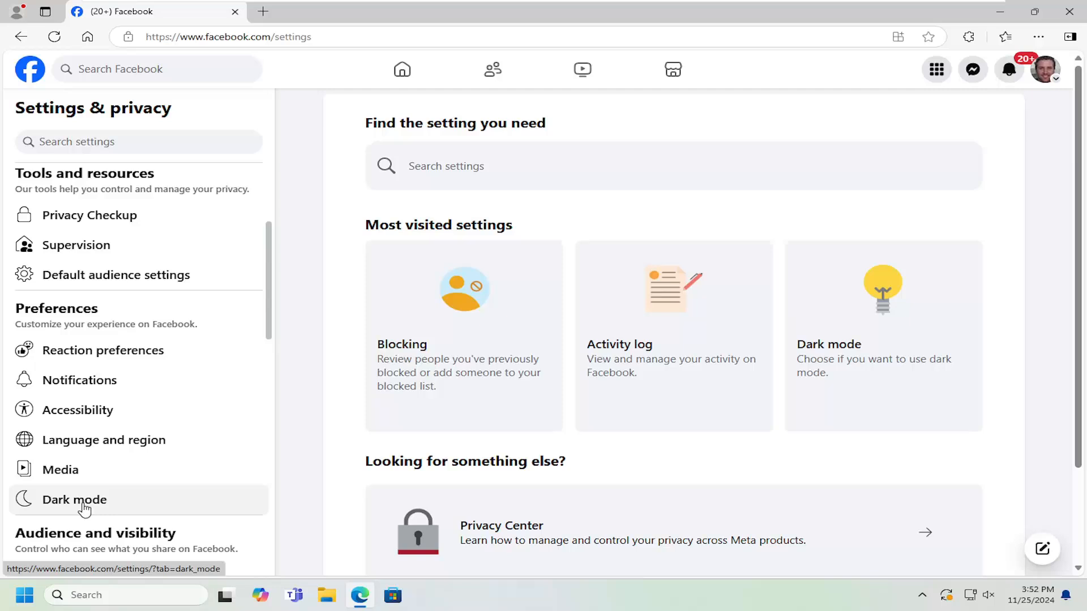
left_click(75, 499)
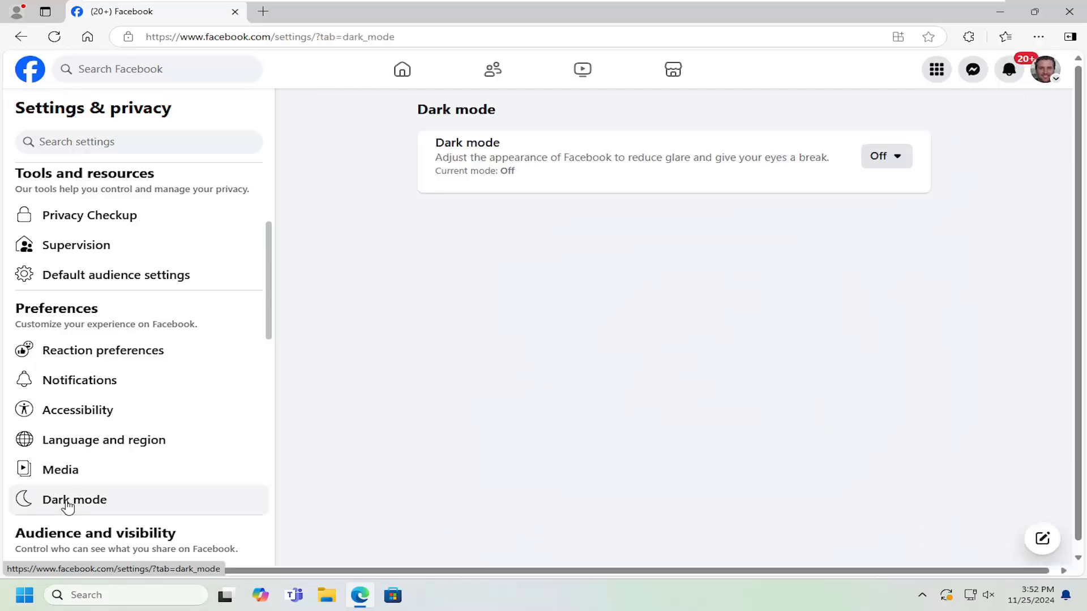
mouse_move(473, 141)
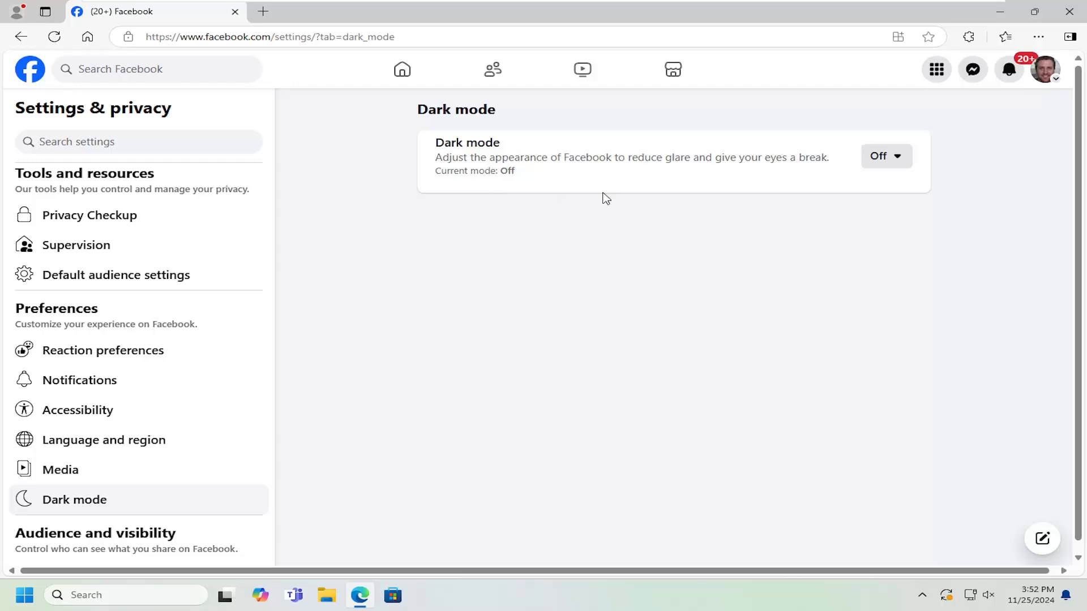
mouse_move(683, 173)
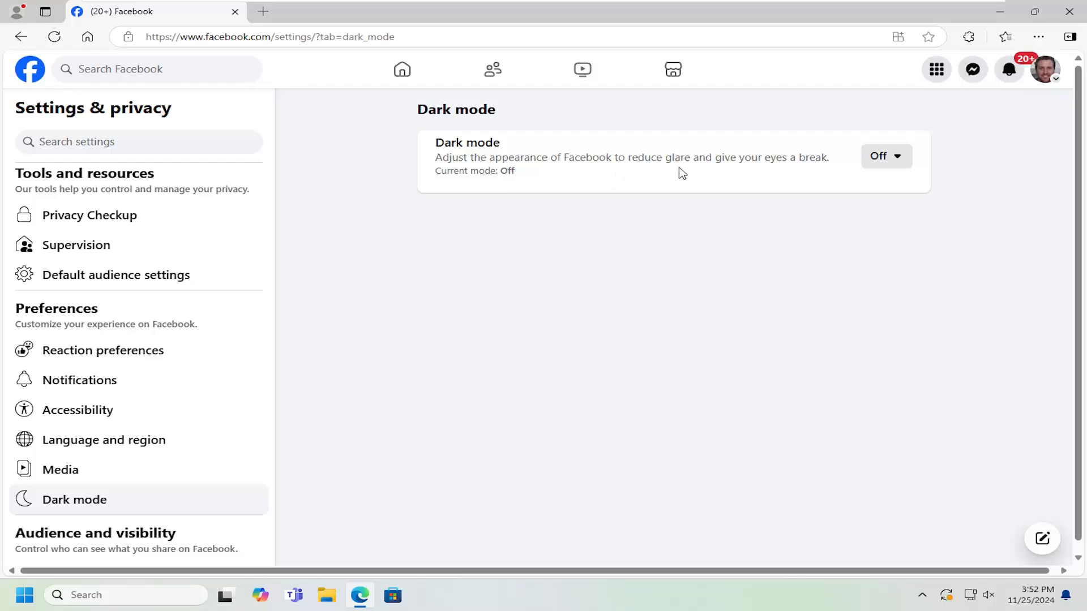
mouse_move(836, 170)
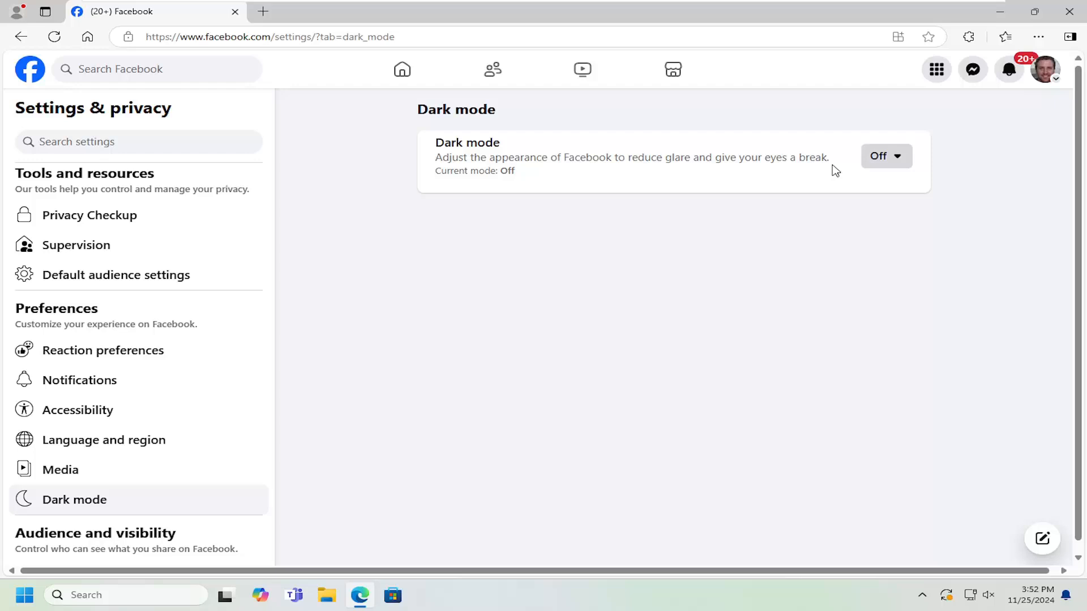
- Set the Dark mode dropdown to On, then Off, then back to On
left_click(885, 156)
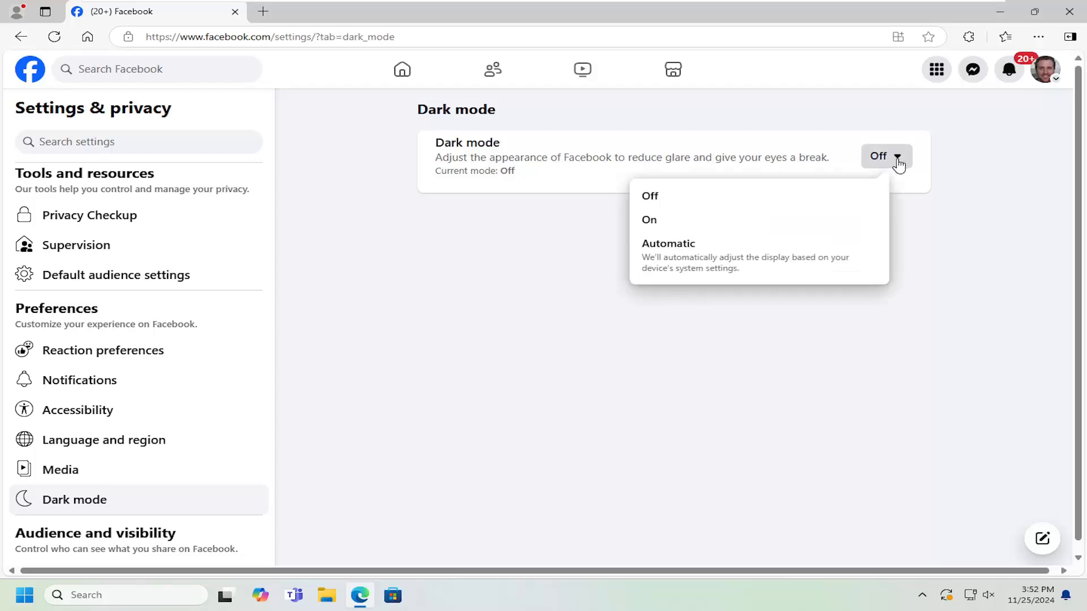
left_click(648, 219)
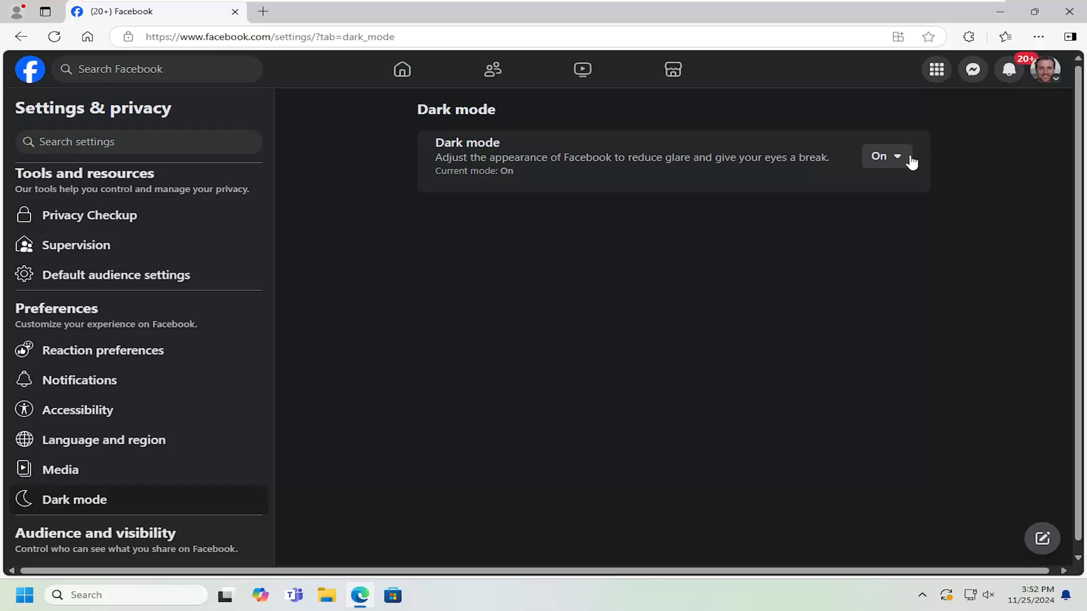
left_click(886, 155)
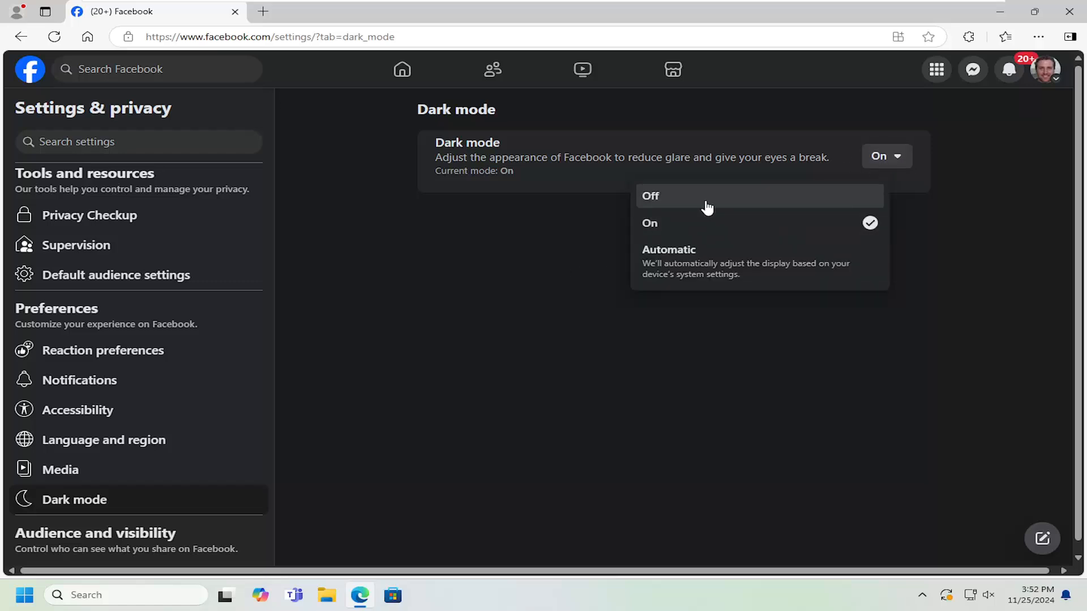
left_click(649, 195)
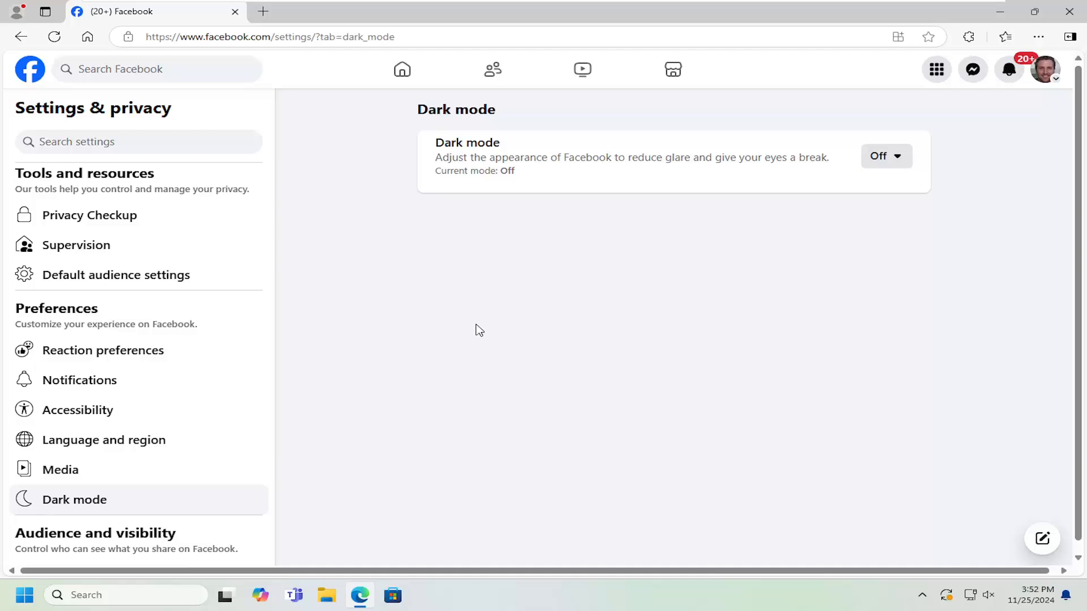
left_click(885, 155)
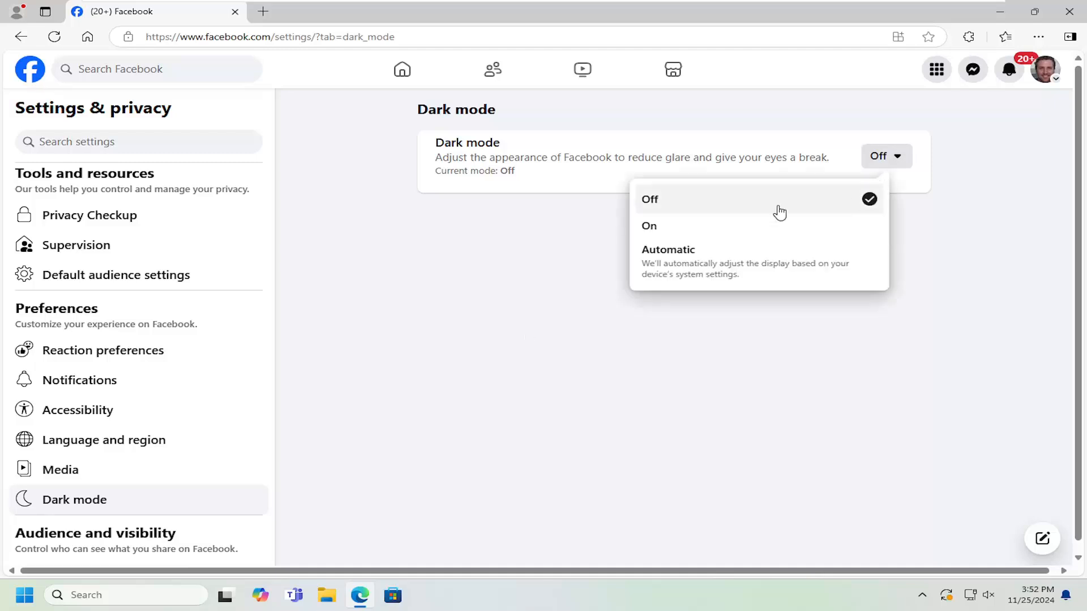
left_click(649, 226)
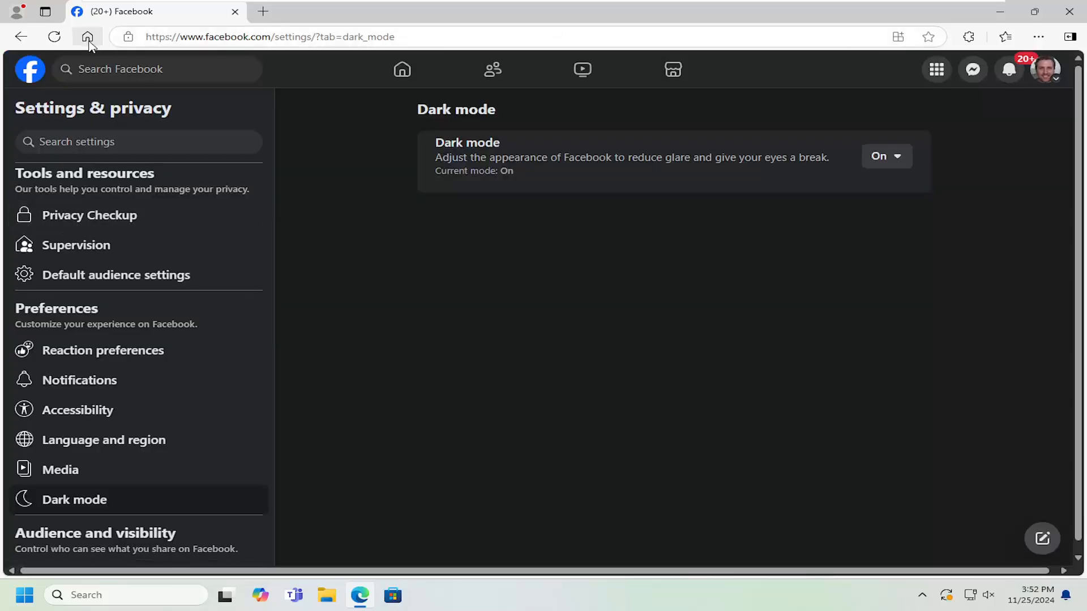